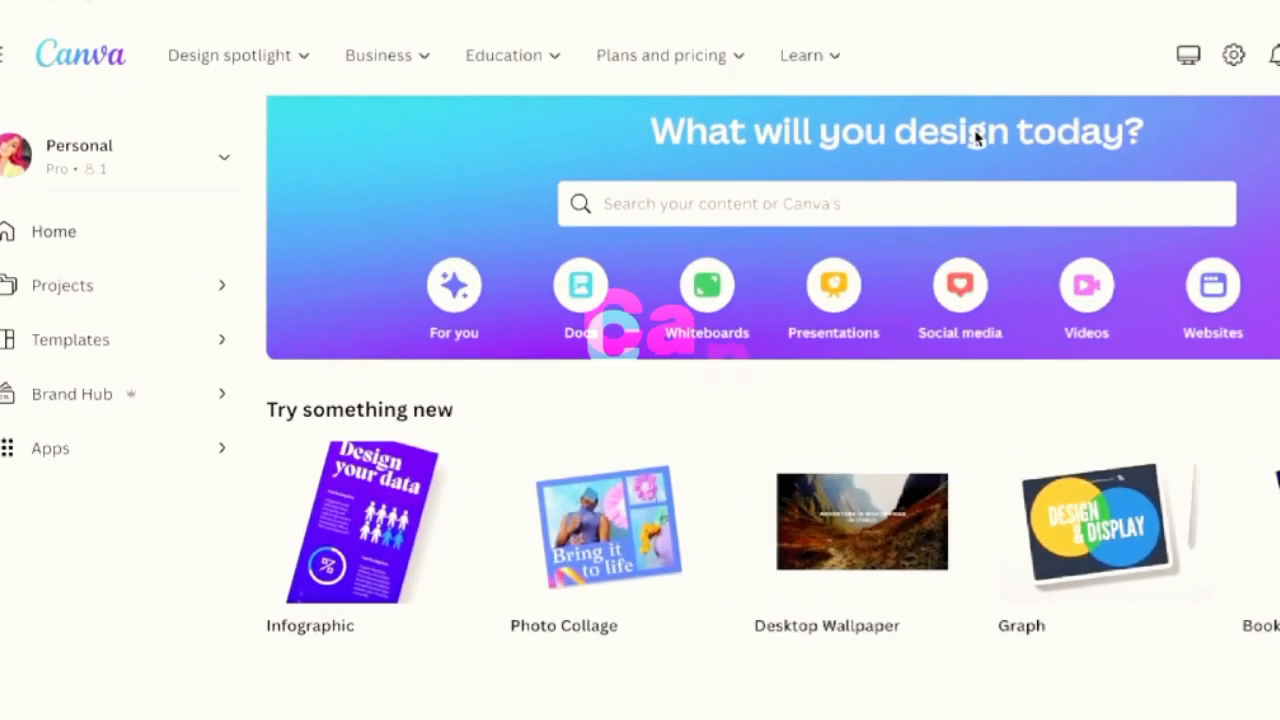
Step: Scroll through the Canva home page to browse templates and project suggestions
scroll("down", 3)
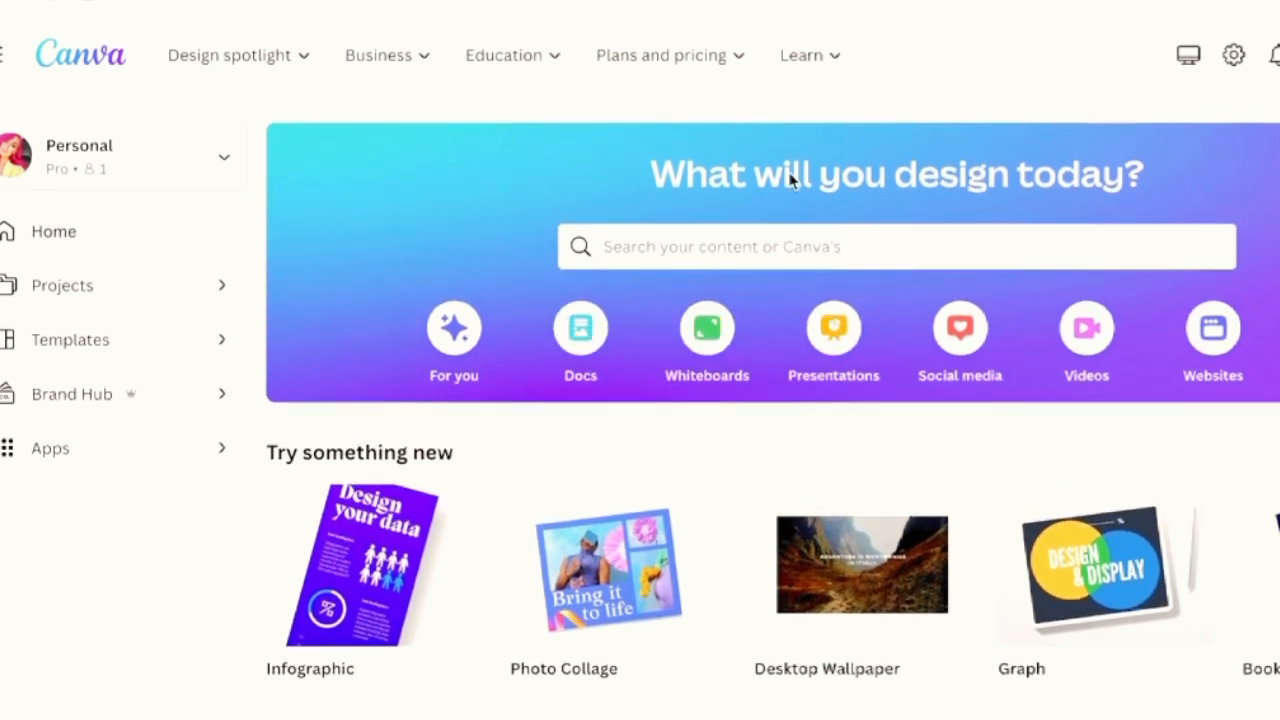
scroll("down", 3)
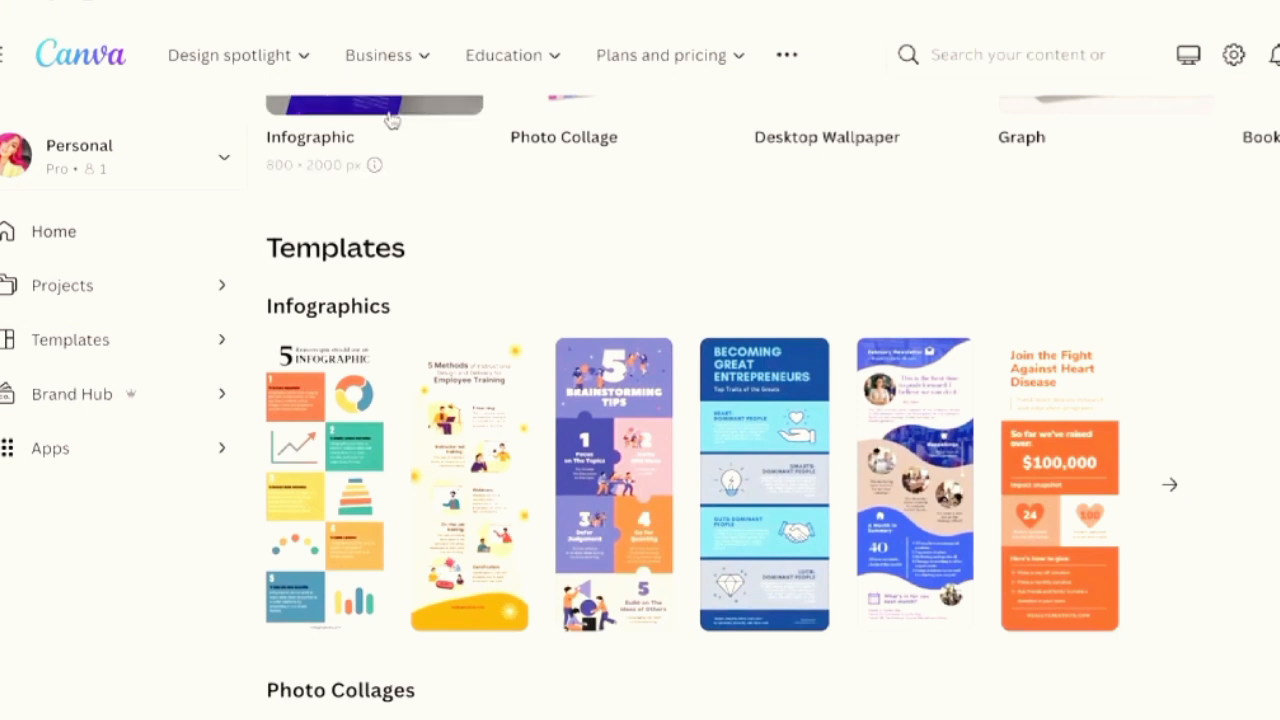
scroll("up", 3)
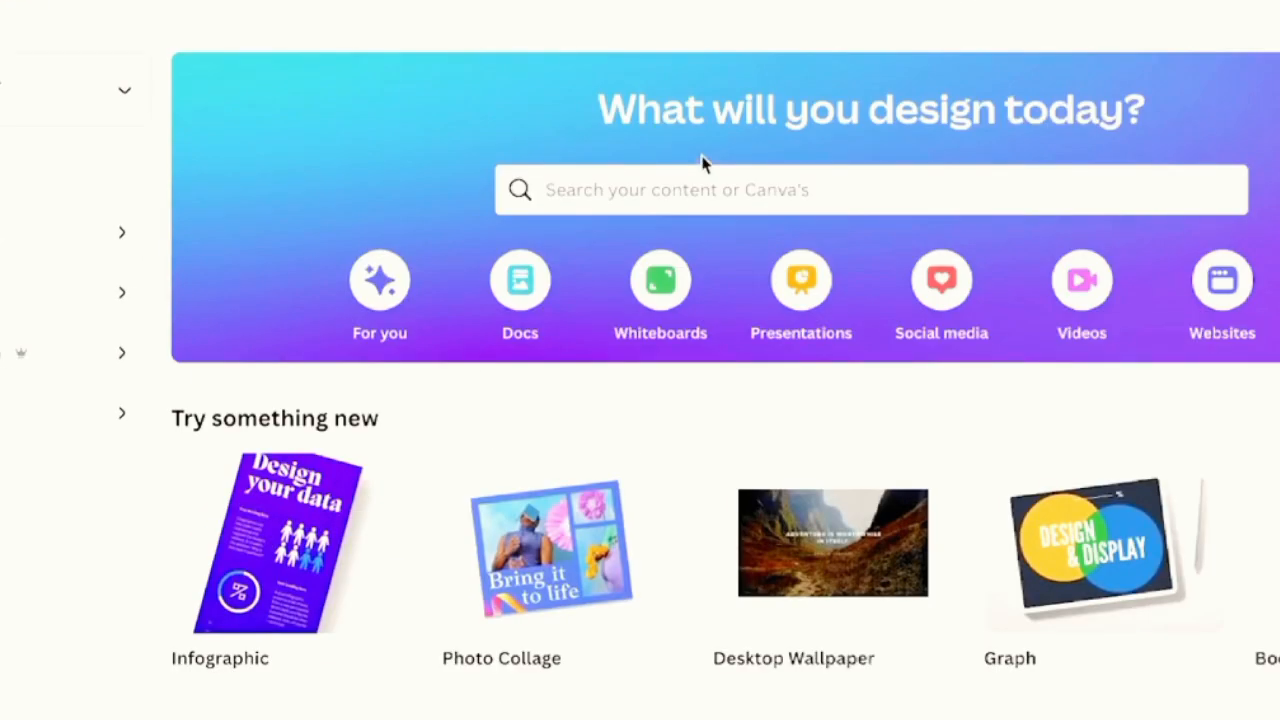
mouse_move(716, 156)
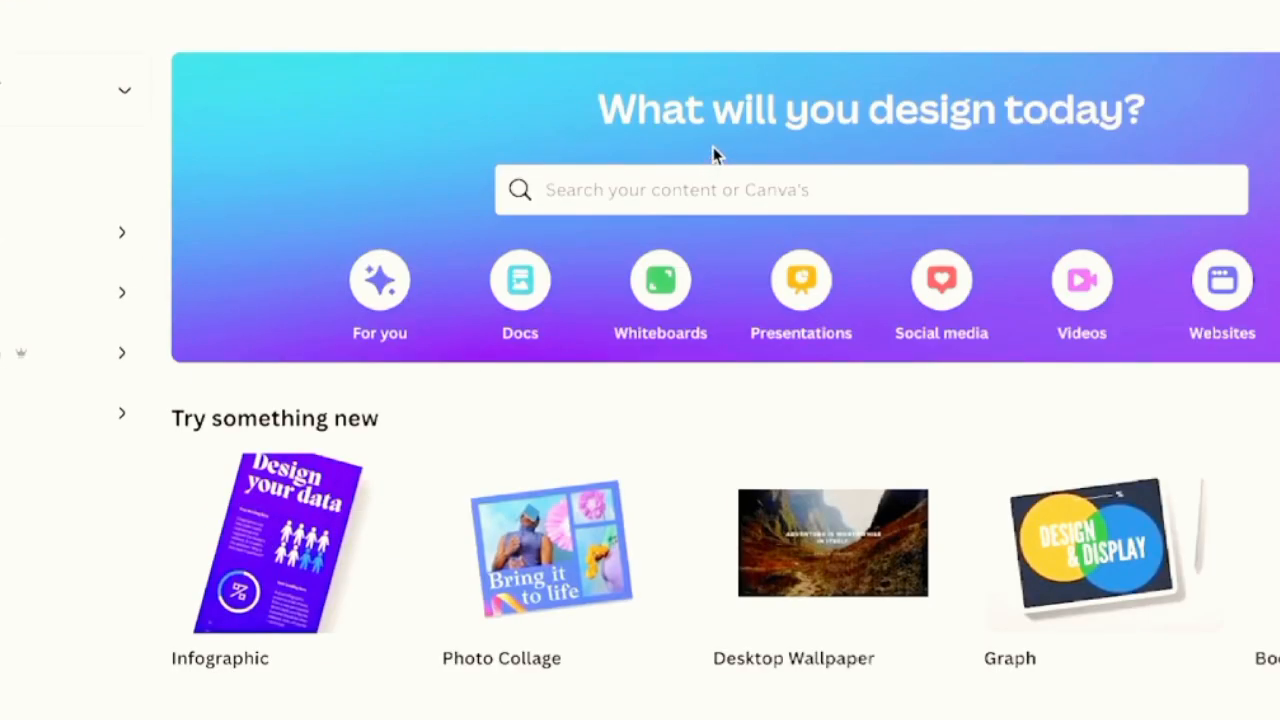
mouse_move(668, 158)
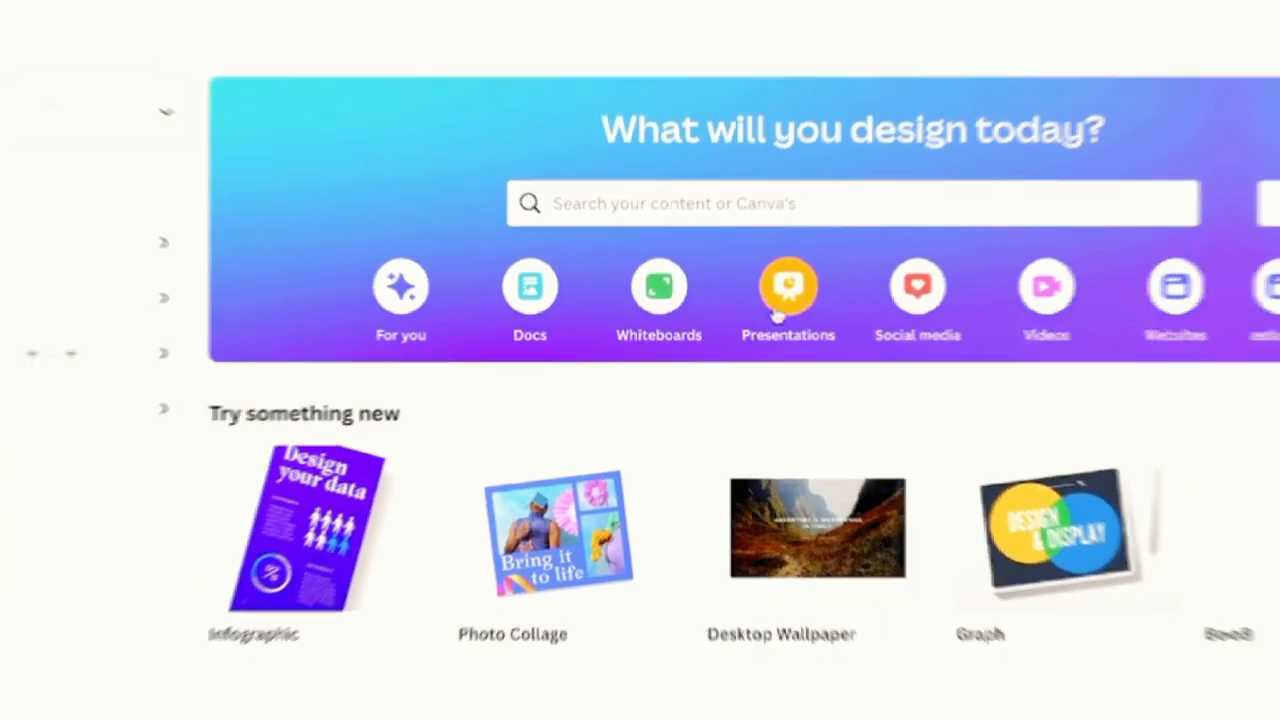
scroll("down", 3)
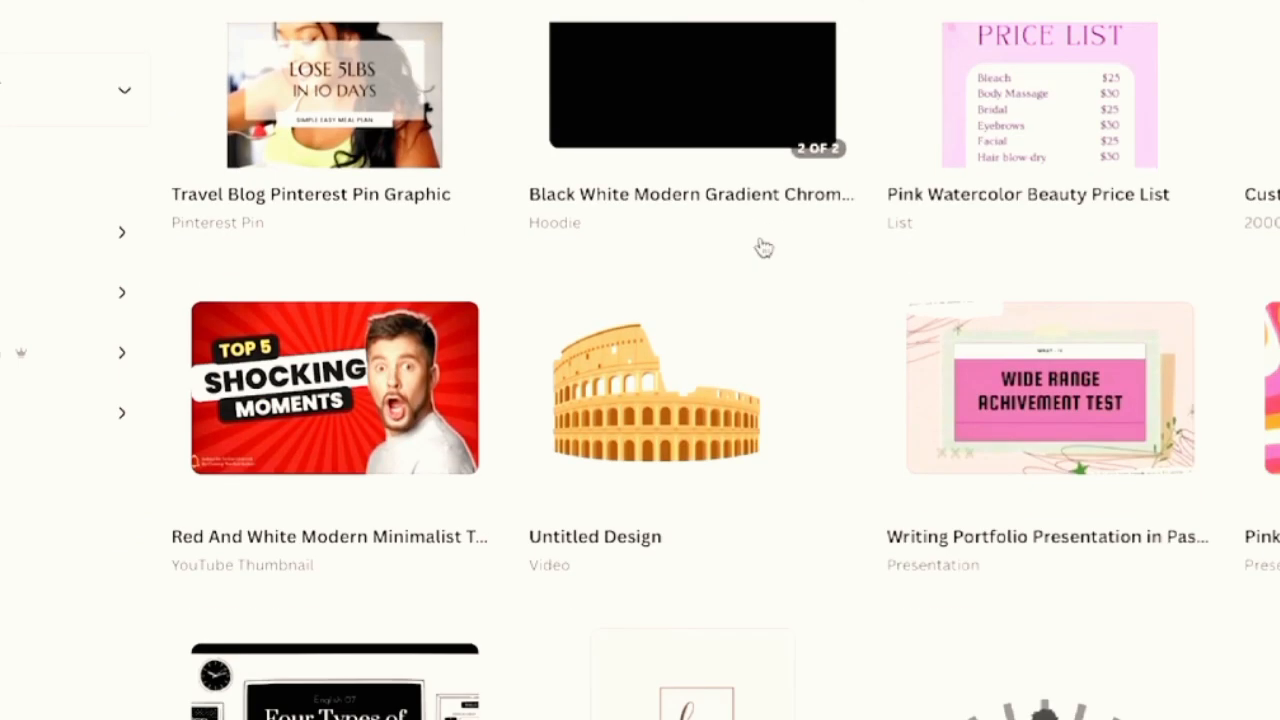
scroll("down", 3)
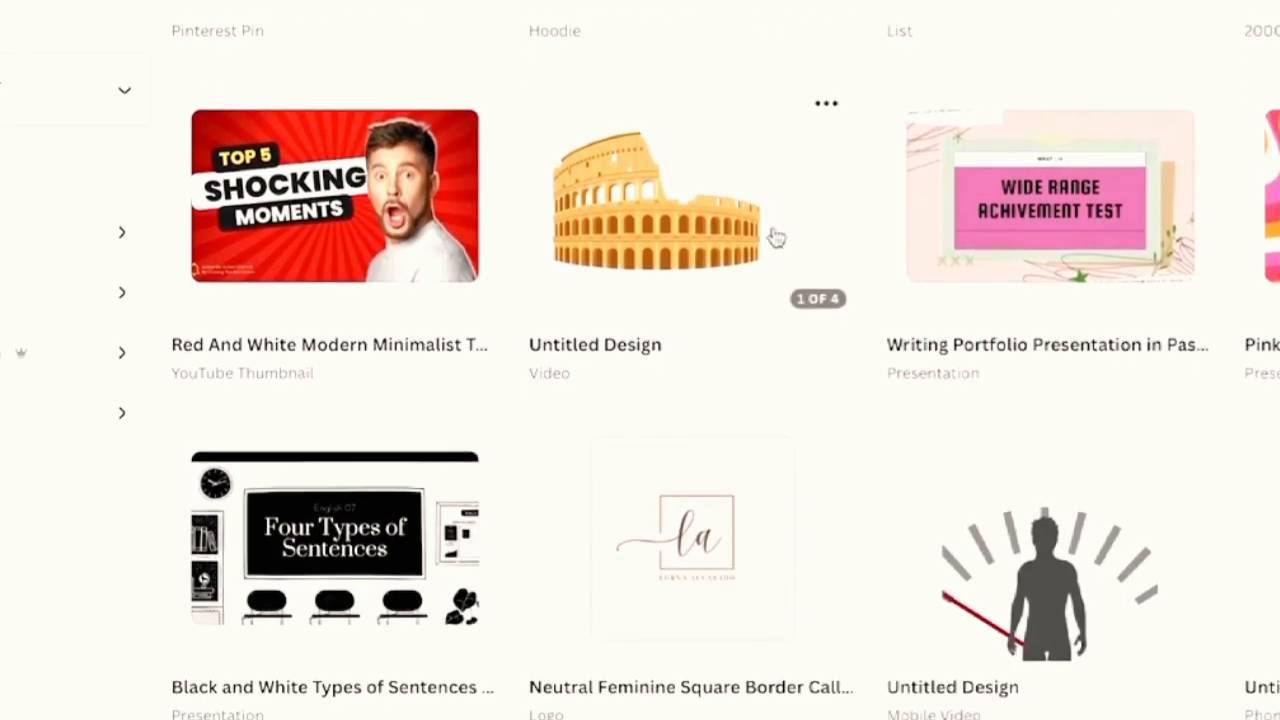
scroll("down", 3)
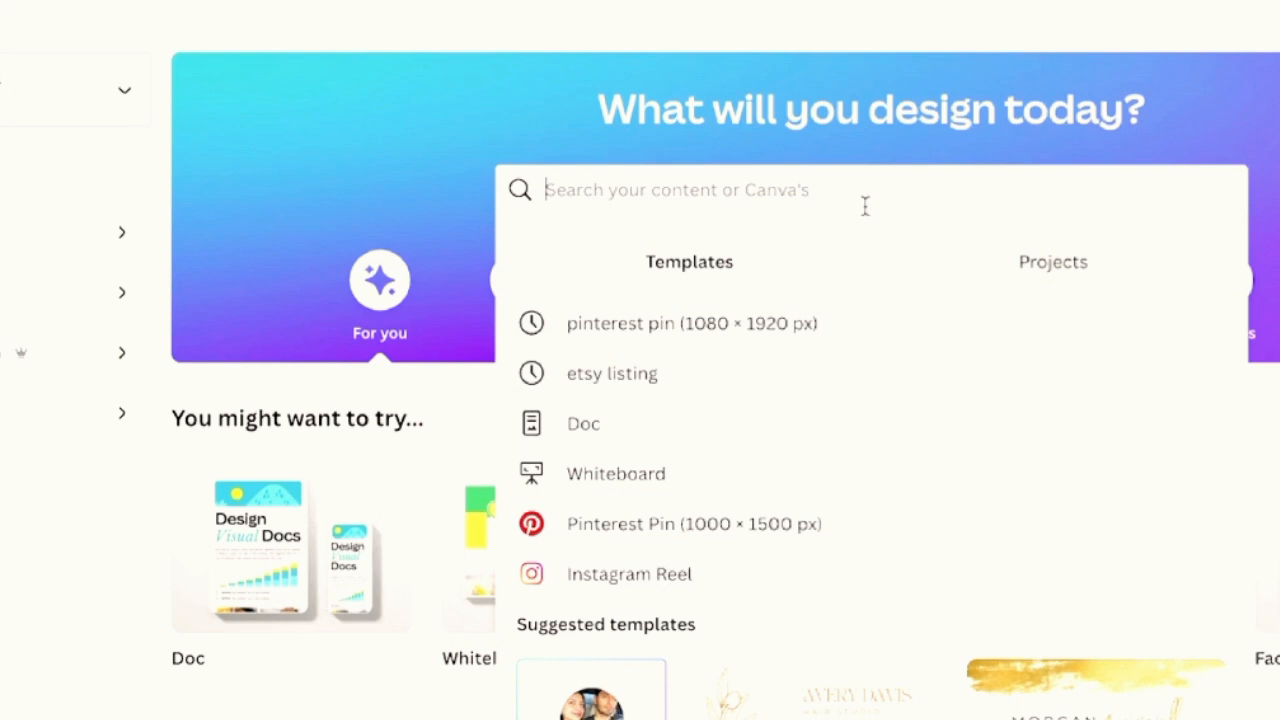
mouse_move(916, 150)
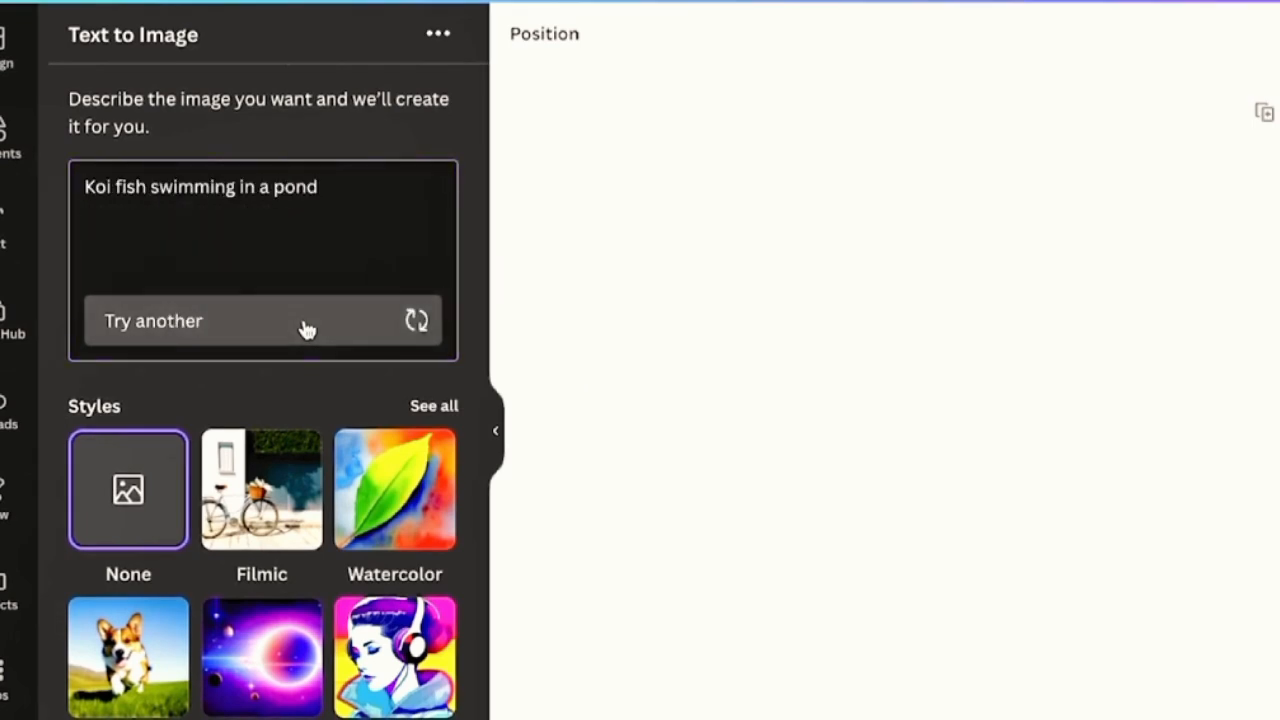
mouse_move(284, 200)
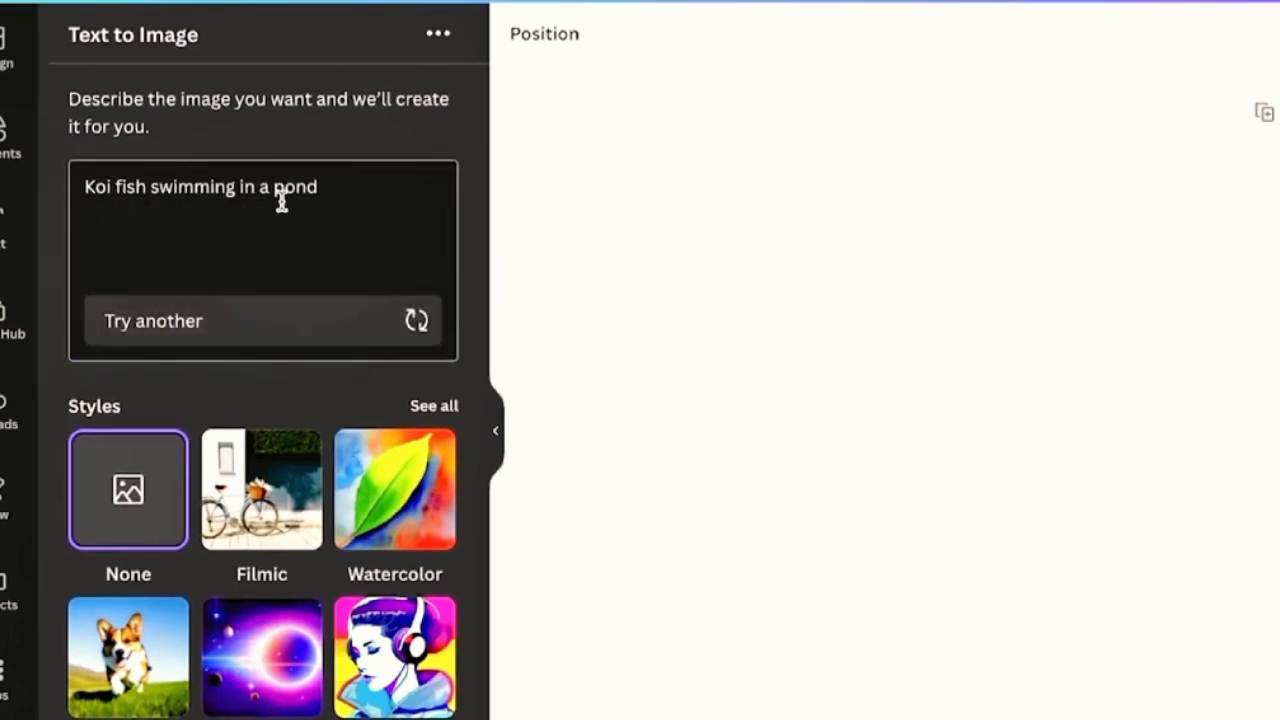
Step: Scroll the Text to Image panel to Aspect ratio and choose the square option
scroll("down", 3)
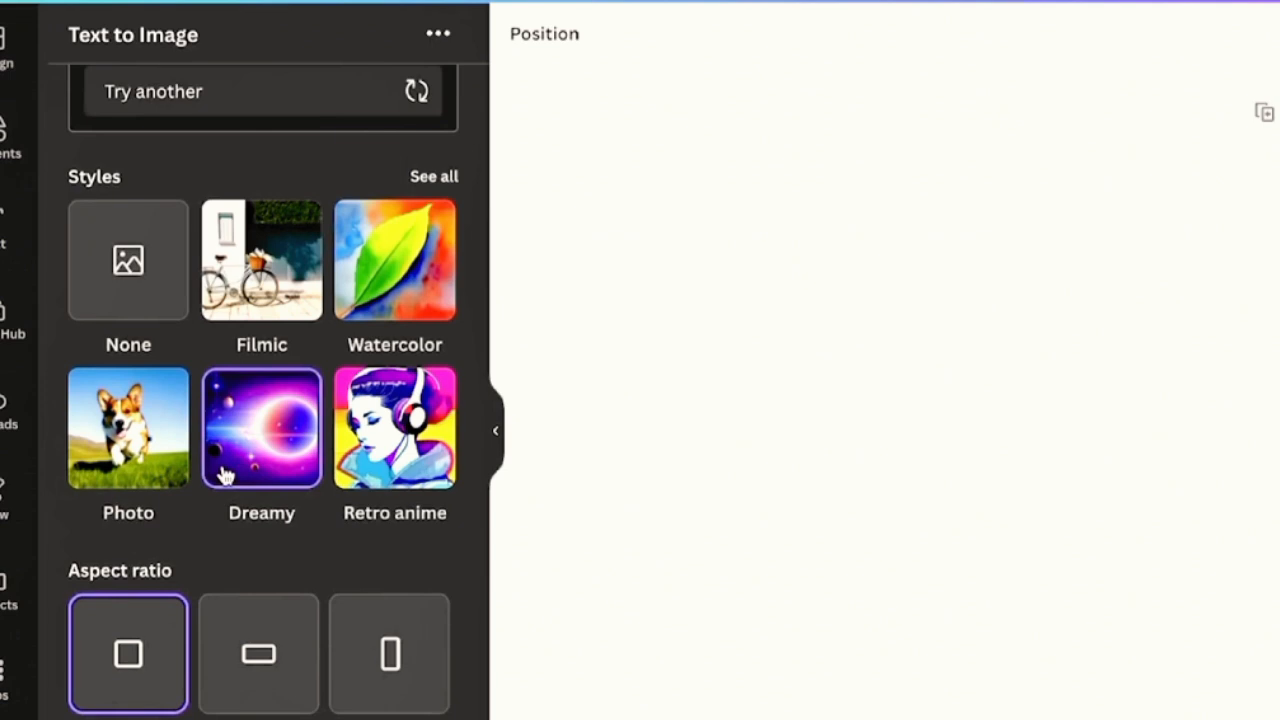
mouse_move(178, 652)
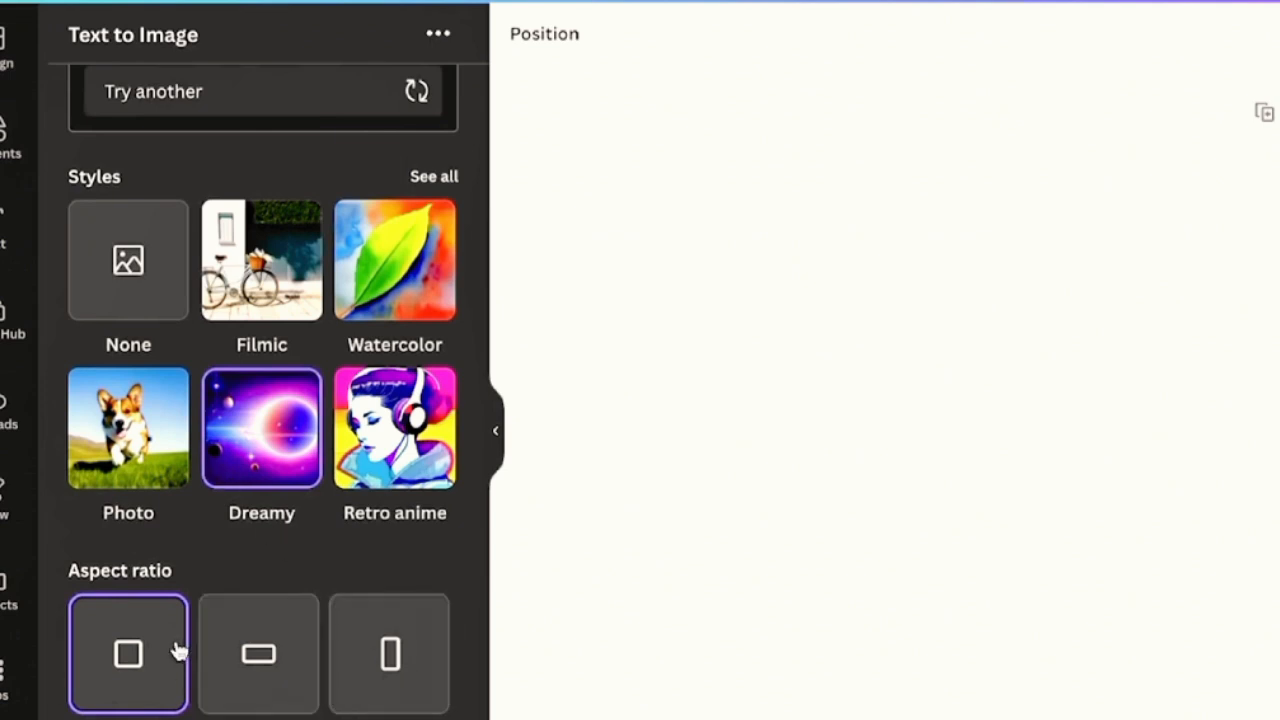
left_click(388, 652)
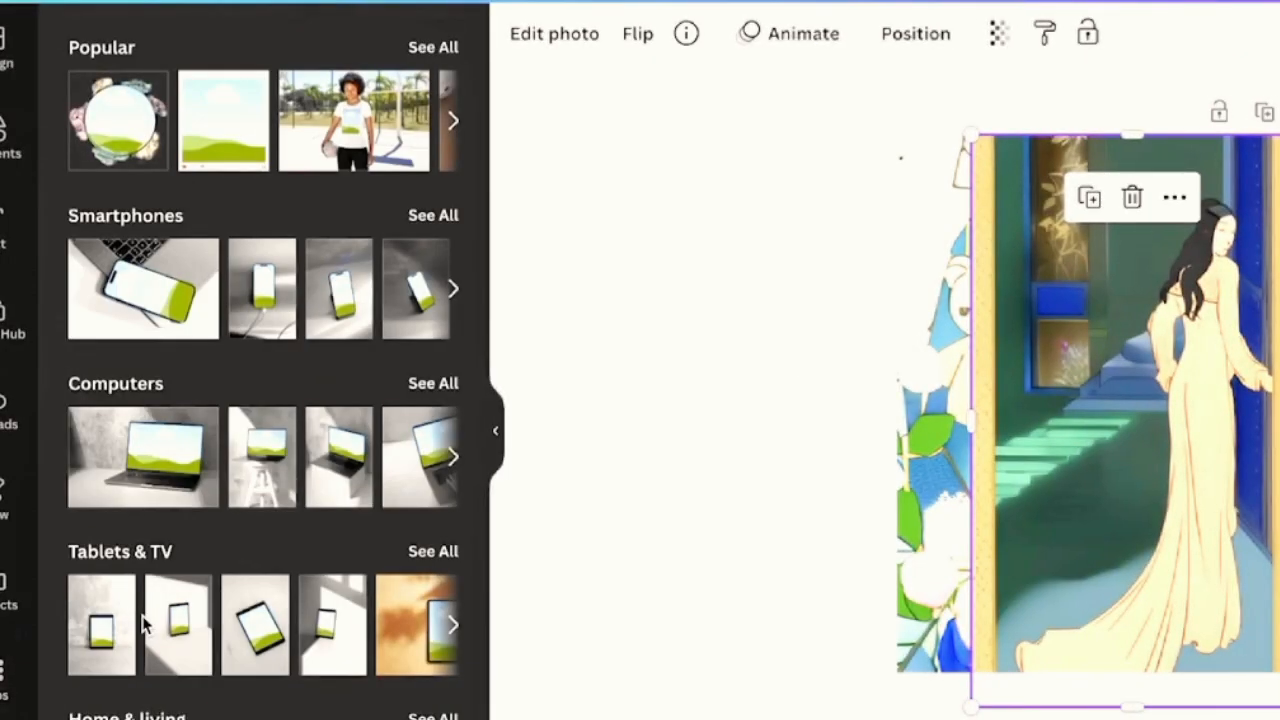
Step: Scroll the Mockups list through Smartphones, Computers, Apparel, Print, Packaging and Frames
scroll("down", 3)
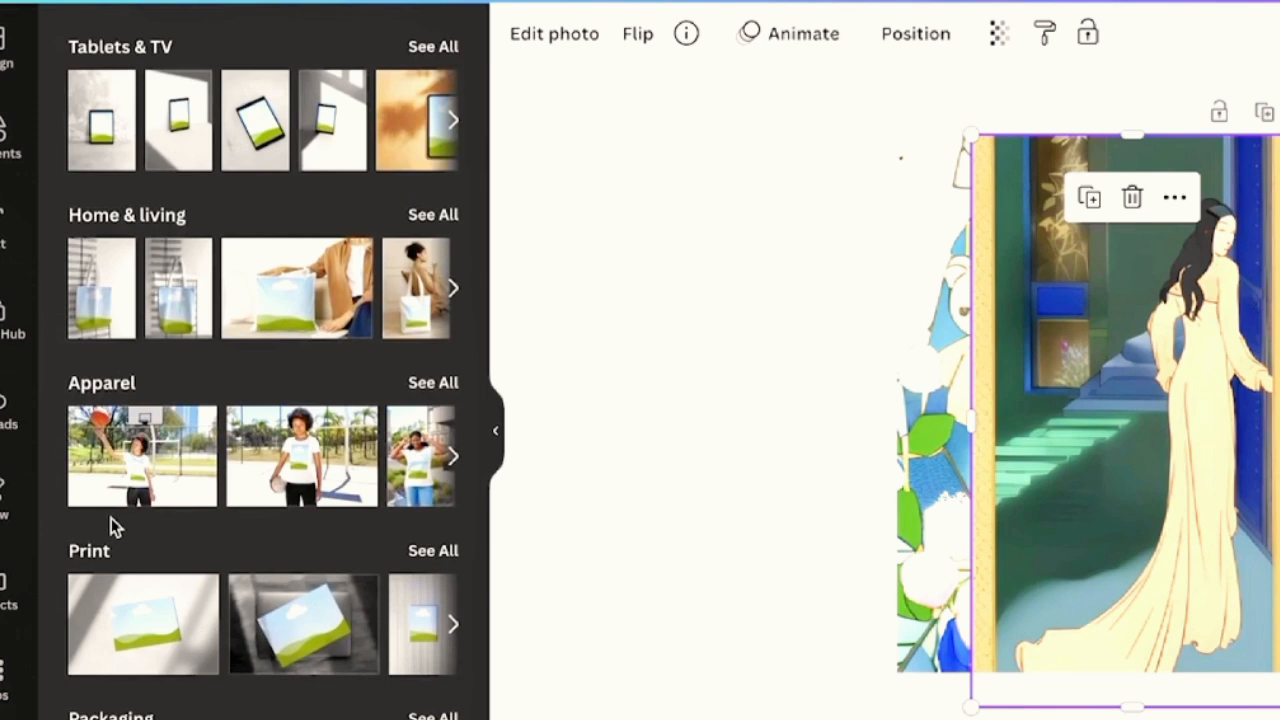
scroll("down", 3)
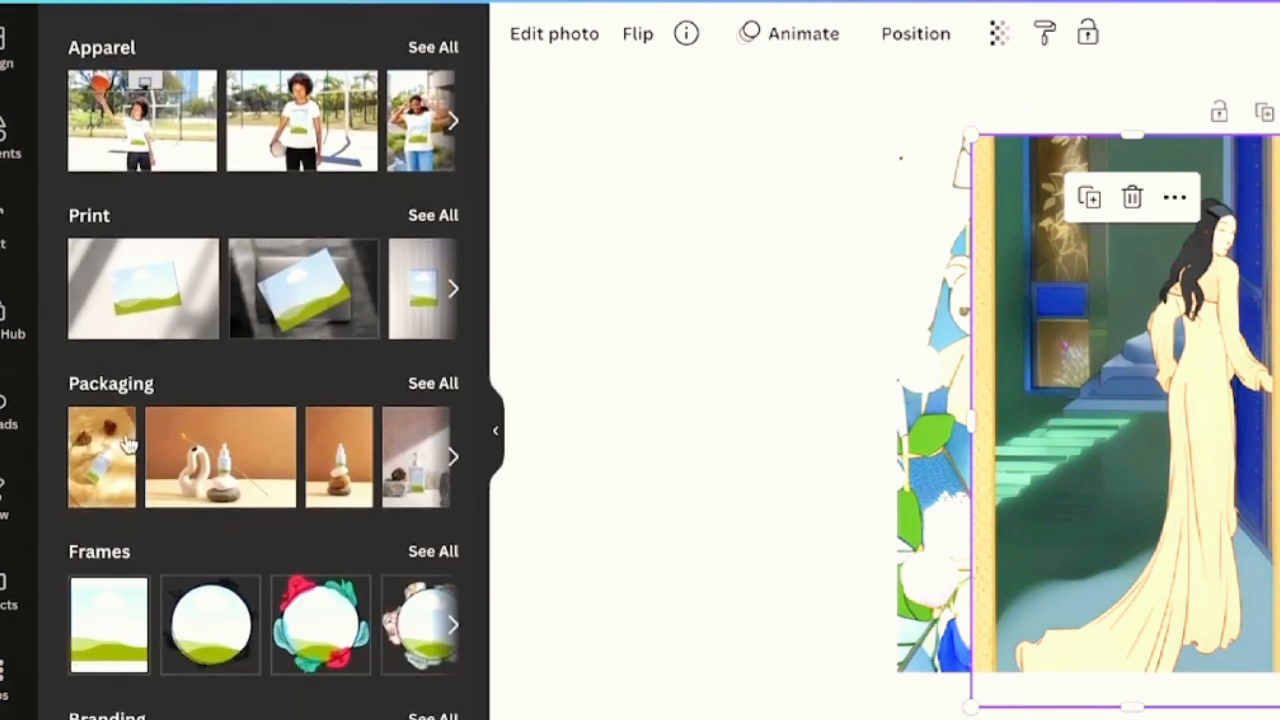
mouse_move(1068, 400)
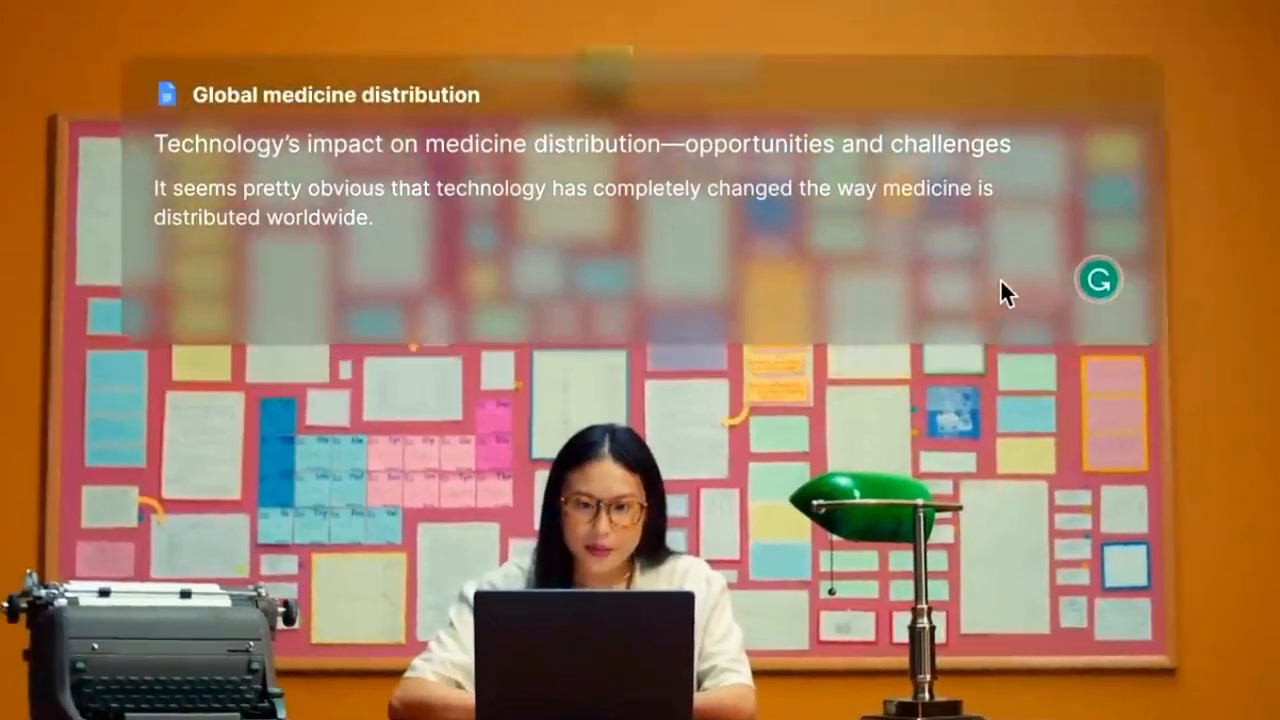
left_click(1100, 280)
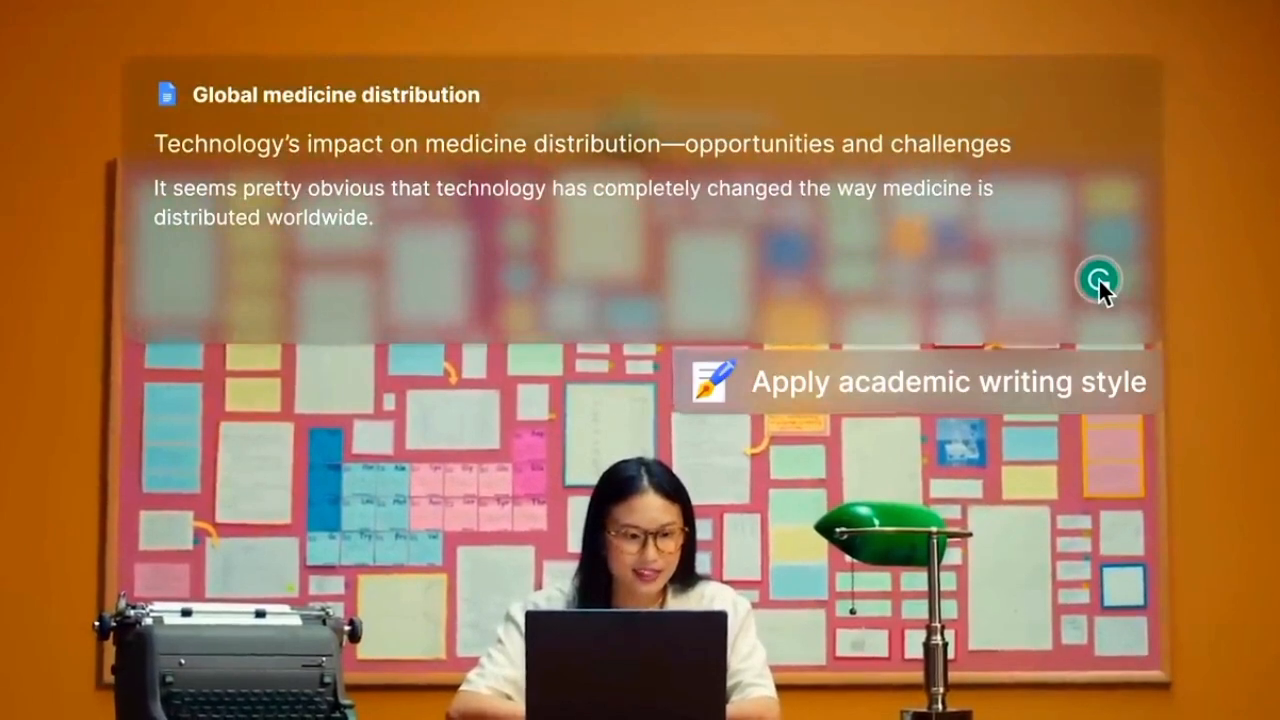